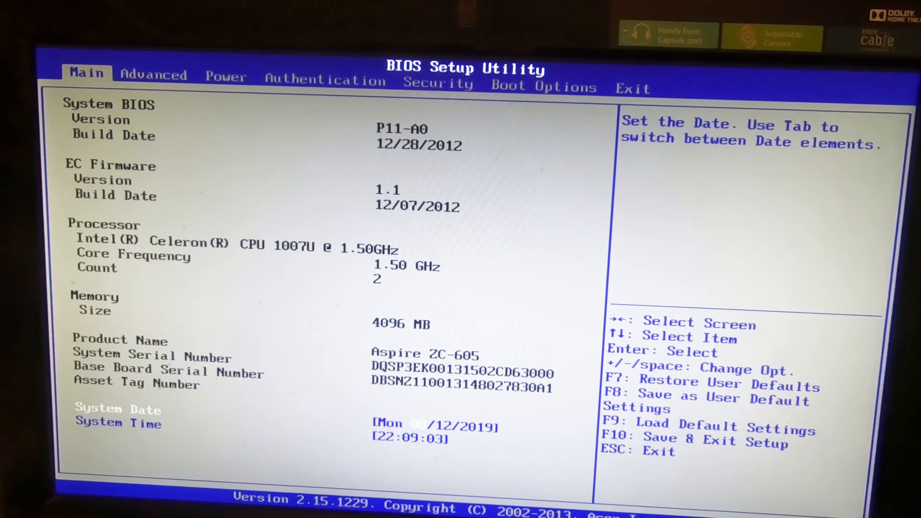
Step: Show the Boot Options page with boot order hard disk, DVD, removable device, LAN
{"action": "left_click", "coordinate": [543, 87]}
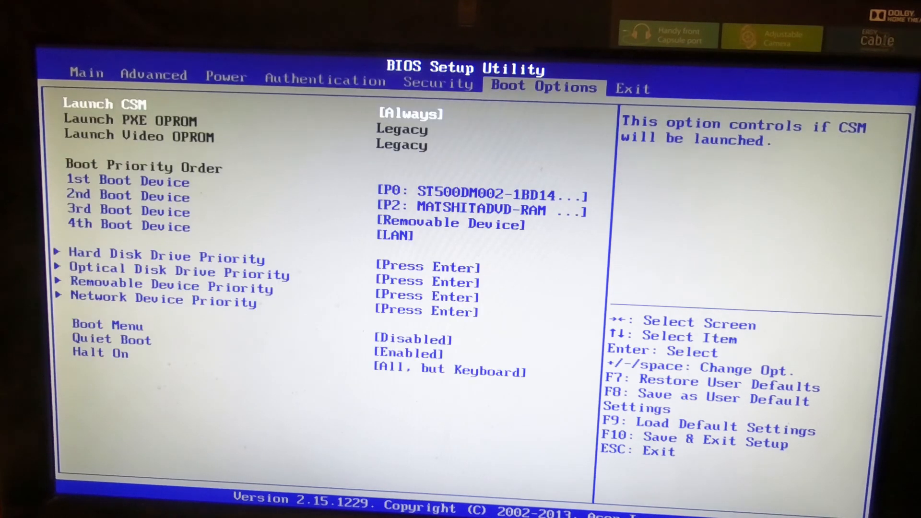